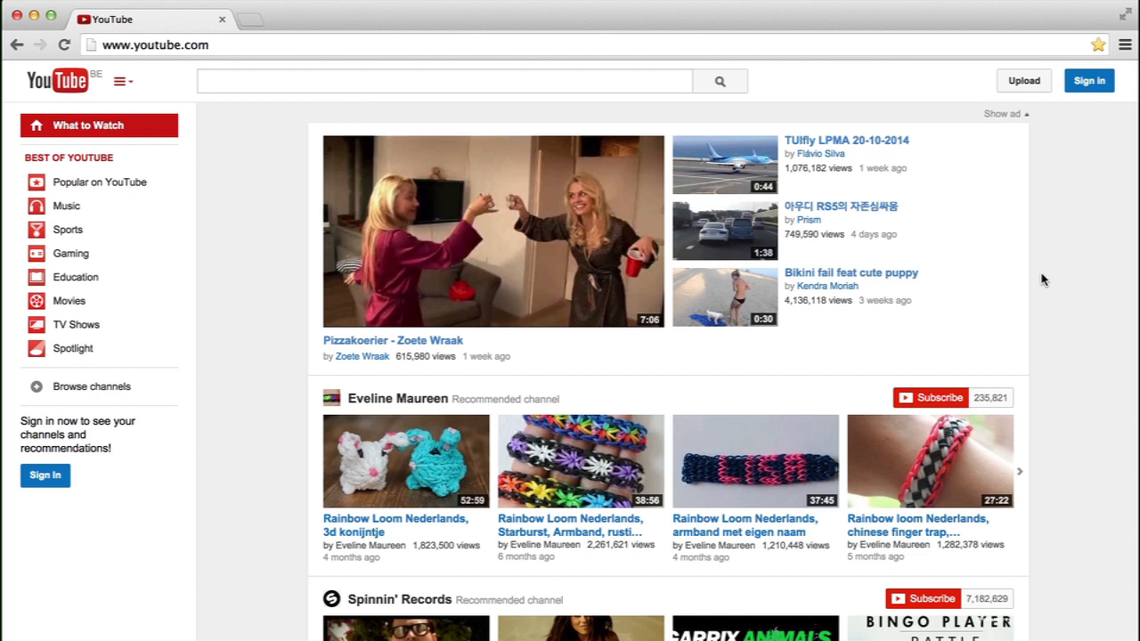
mouse_move(1072, 206)
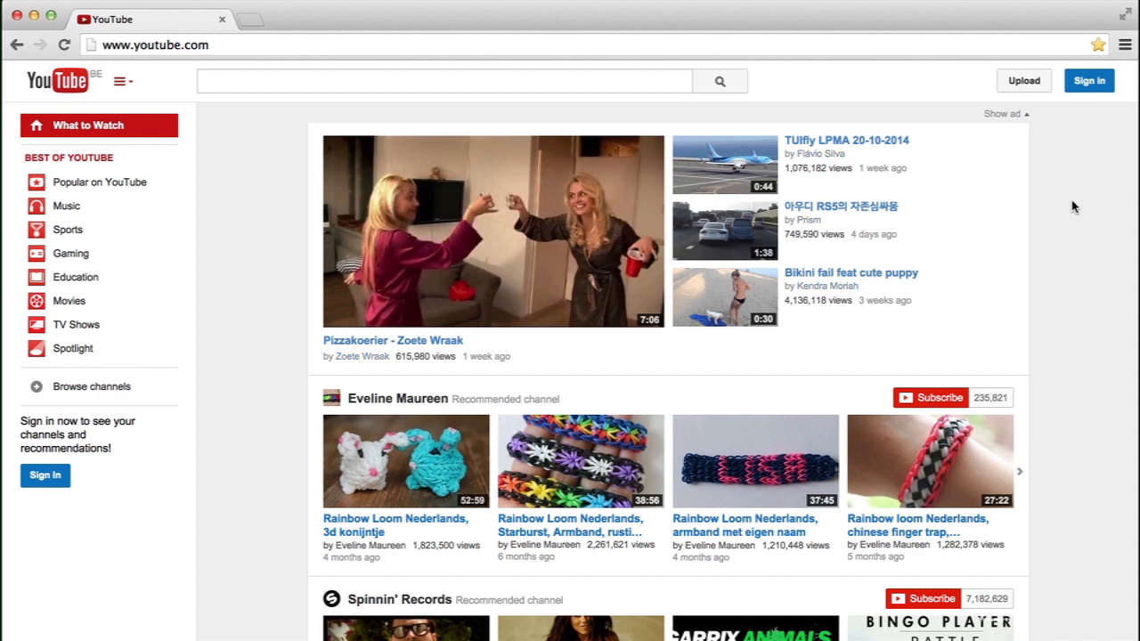
mouse_move(1074, 218)
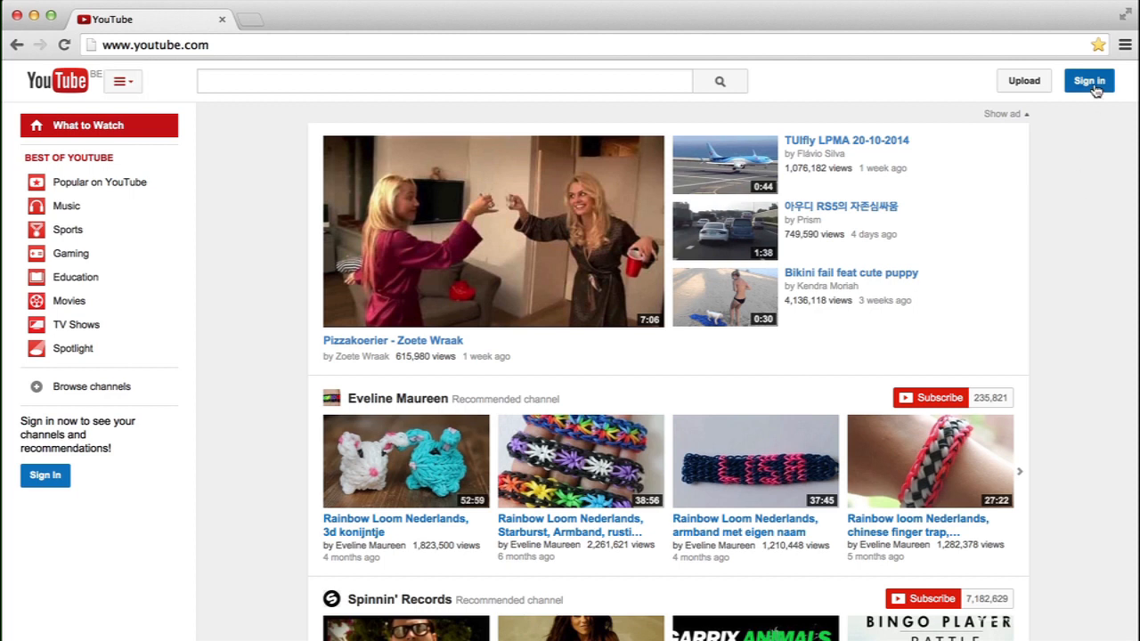
Begin signing in from the YouTube home page via the top-right Sign in button
click(1088, 80)
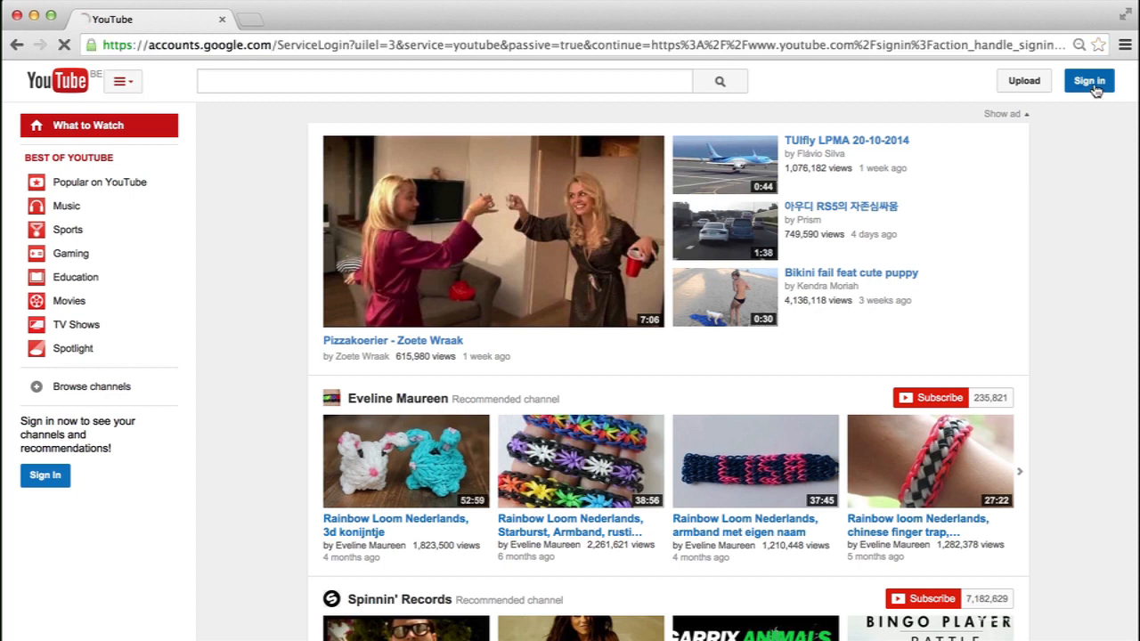
Submit the channel owner's Gmail address and password to sign in and continue to YouTube
click(1088, 80)
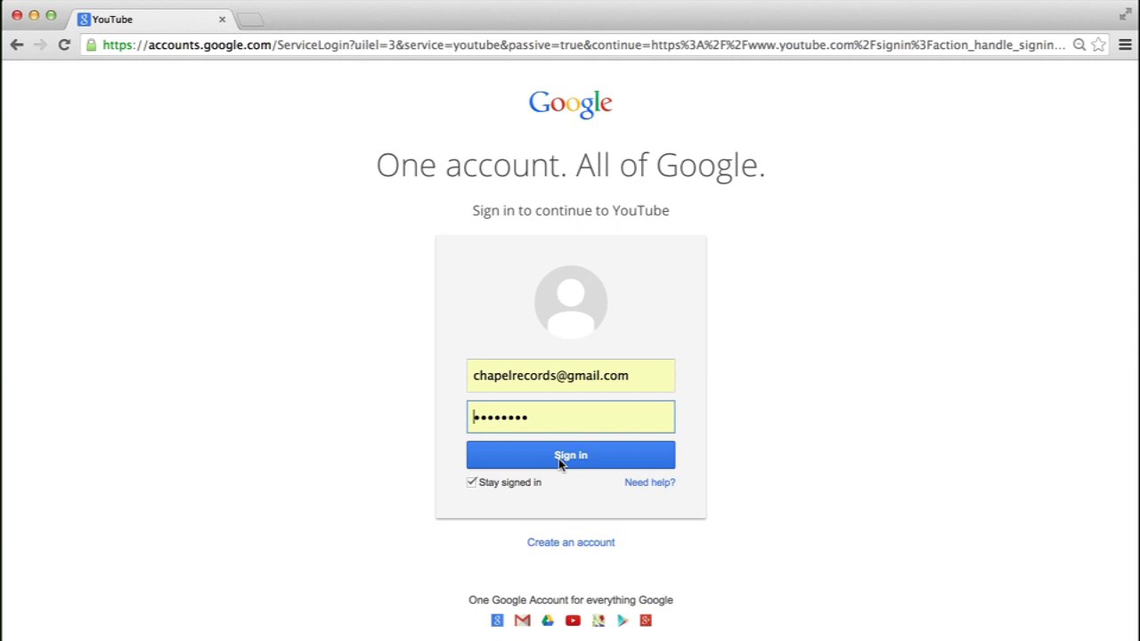
click(570, 456)
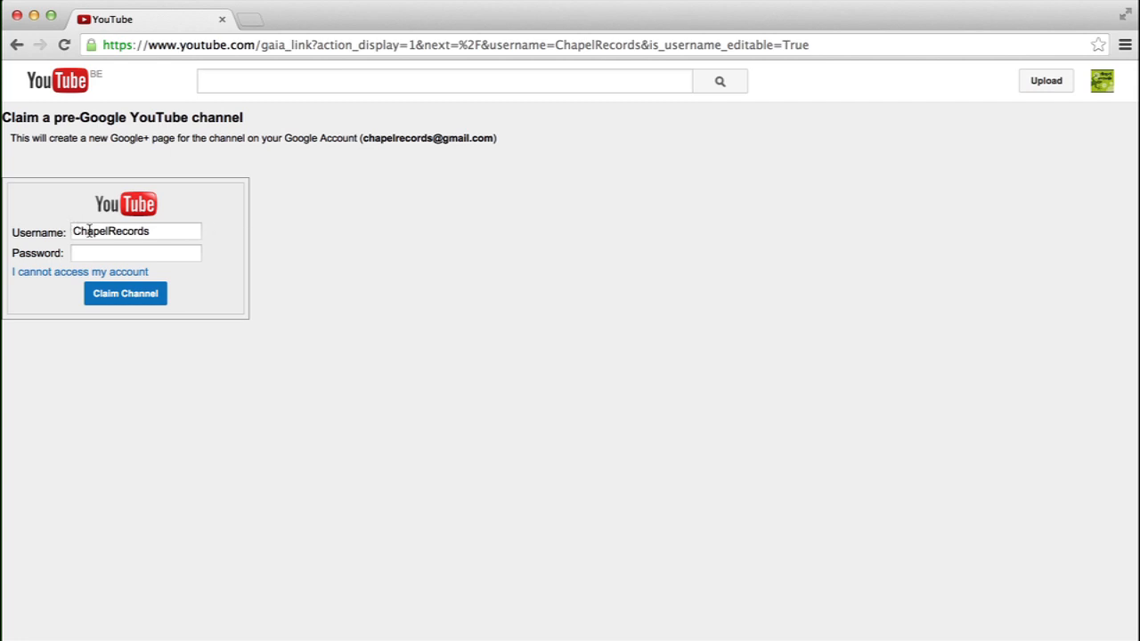
mouse_move(164, 235)
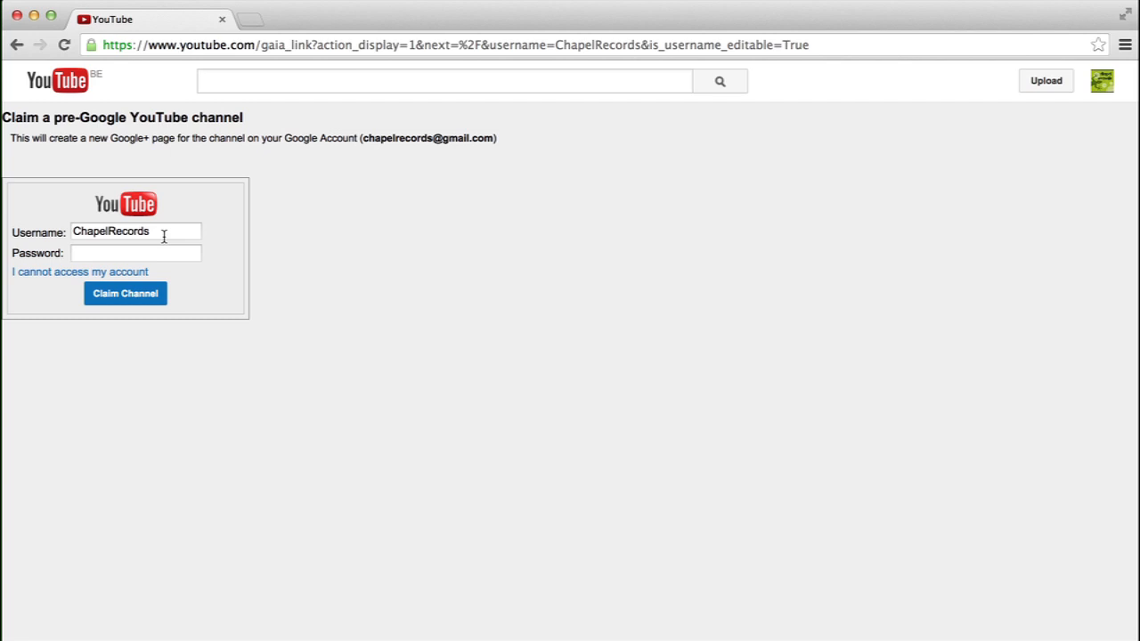
Select the prefilled ChapelRecords username on the pre-Google channel claim form
click(136, 253)
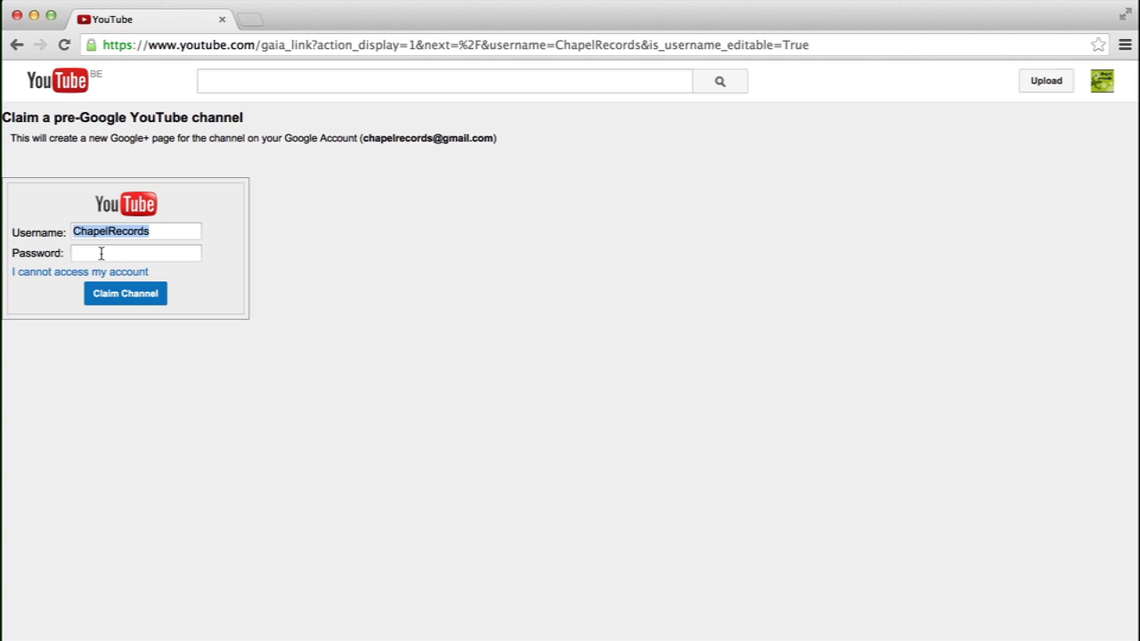
mouse_move(78, 267)
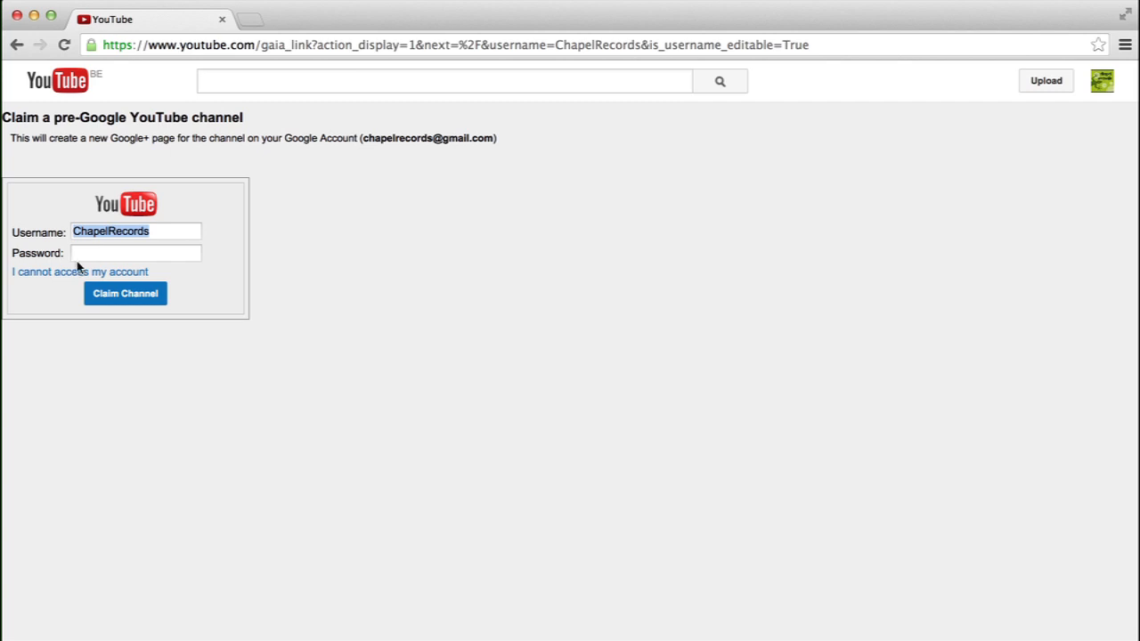
mouse_move(64, 278)
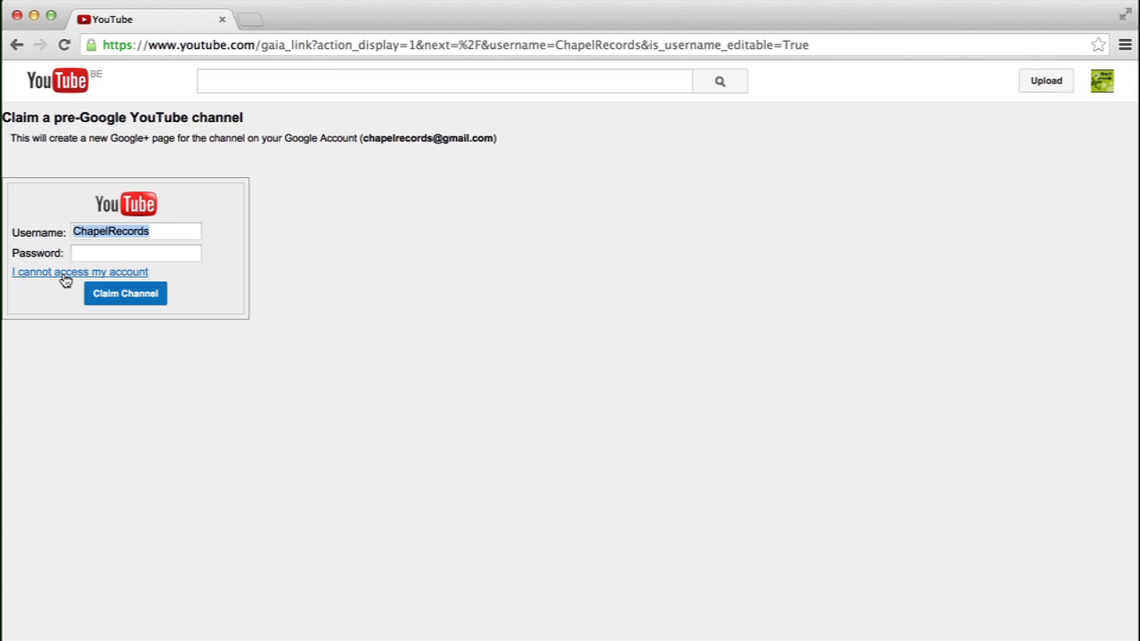
Follow 'I cannot access my account' to the Forgot Your Password page in a new tab
click(78, 271)
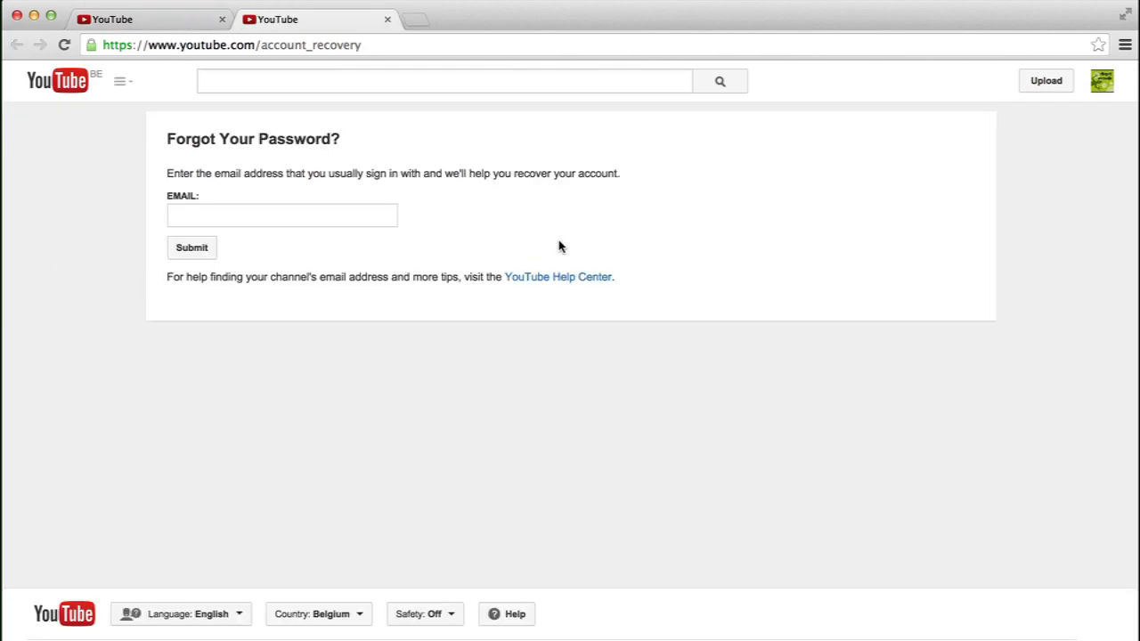
mouse_move(595, 230)
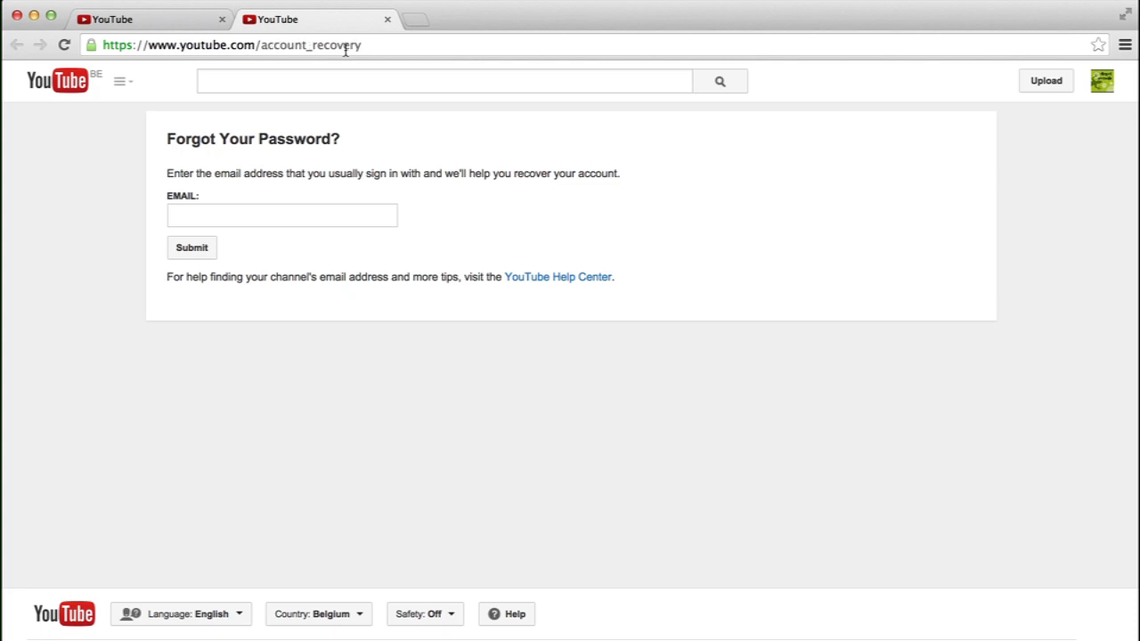
click(281, 213)
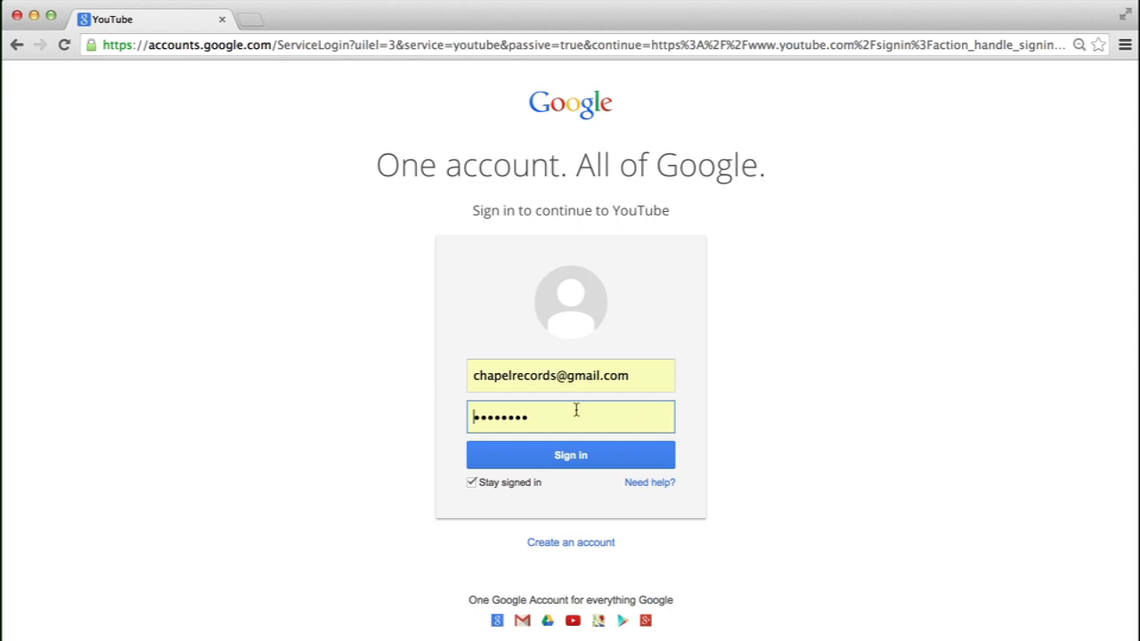
mouse_move(428, 374)
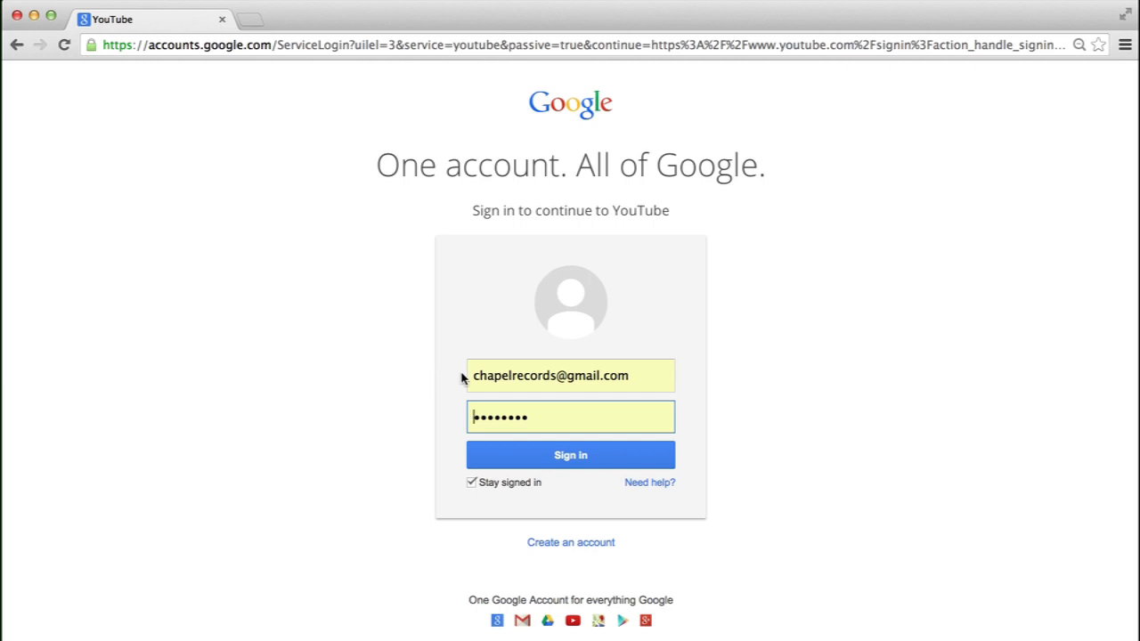
mouse_move(413, 368)
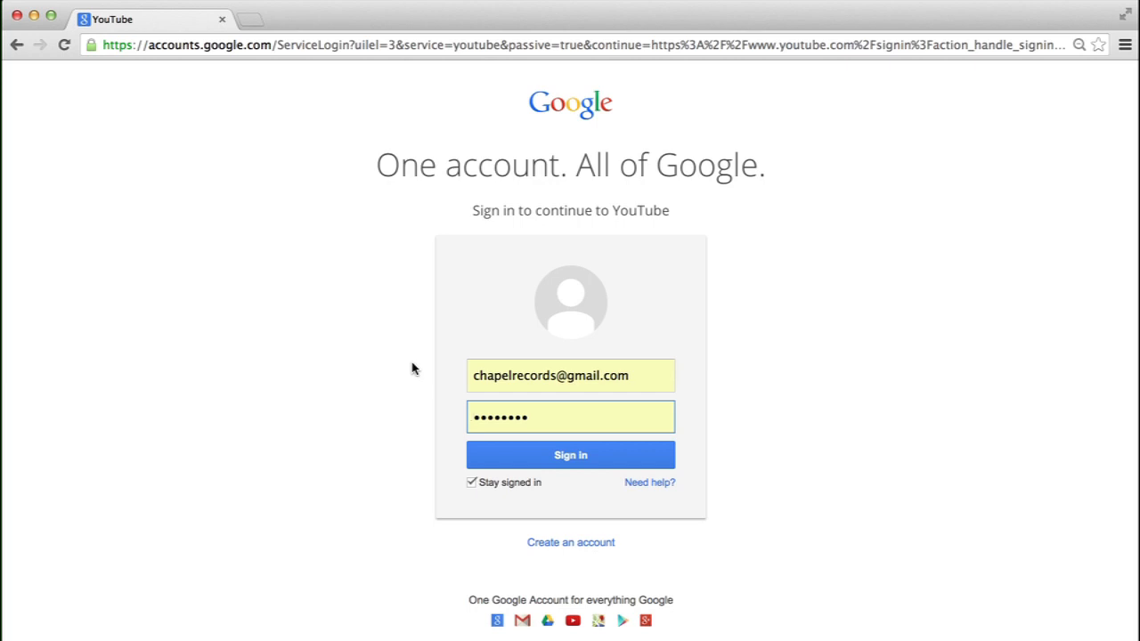
Sign in with the filled-in credentials and return to YouTube's legacy-channel notice
click(570, 416)
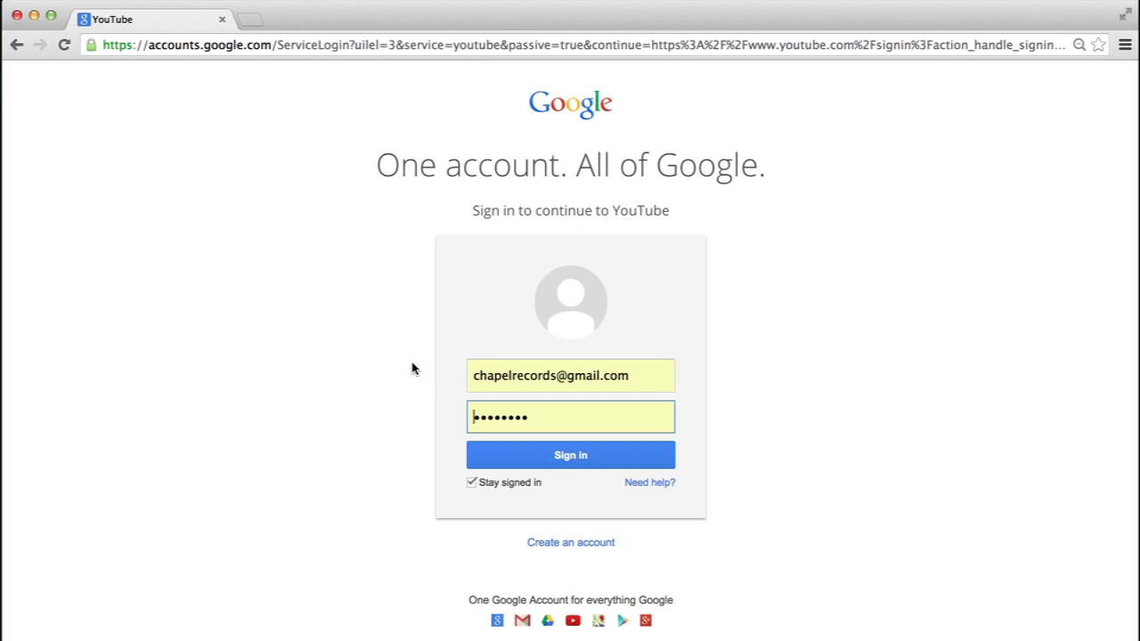
click(569, 454)
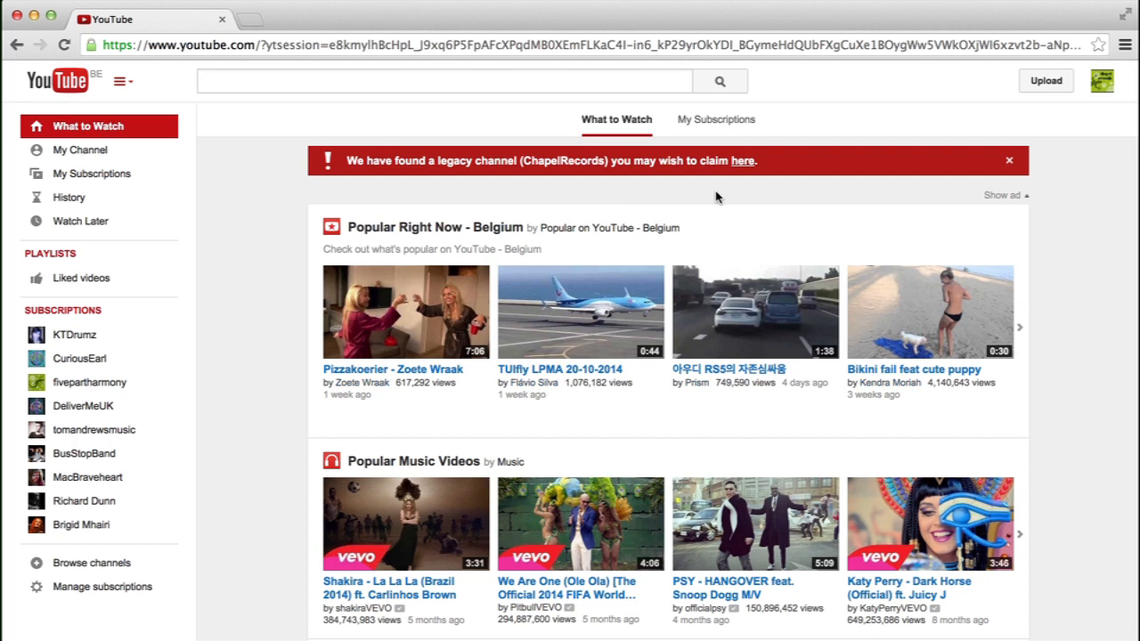
mouse_move(388, 176)
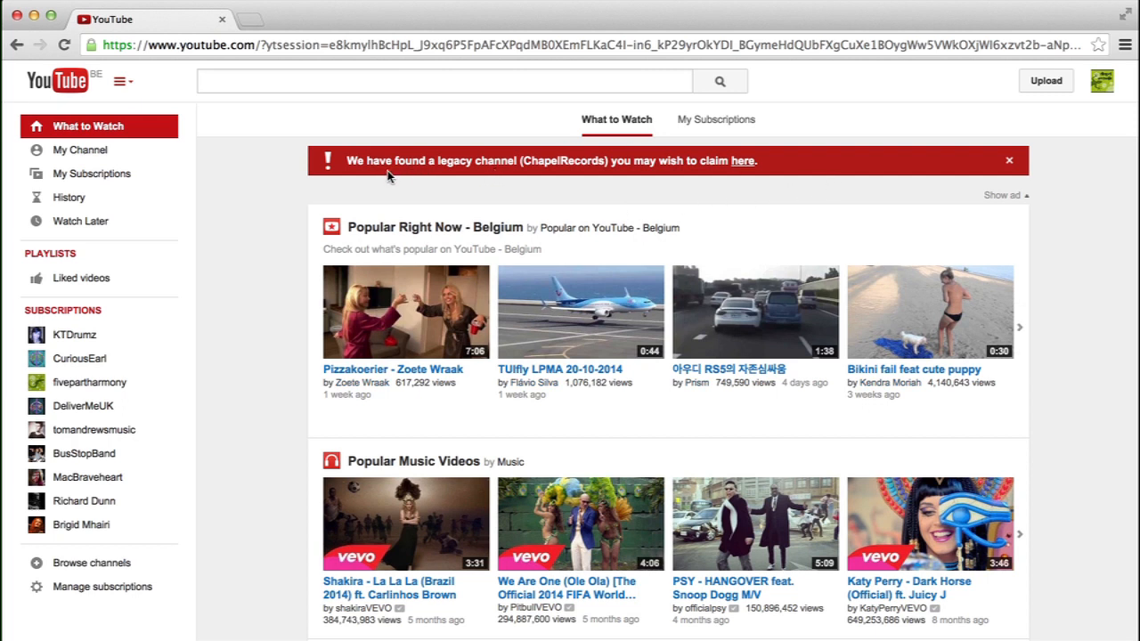
mouse_move(488, 167)
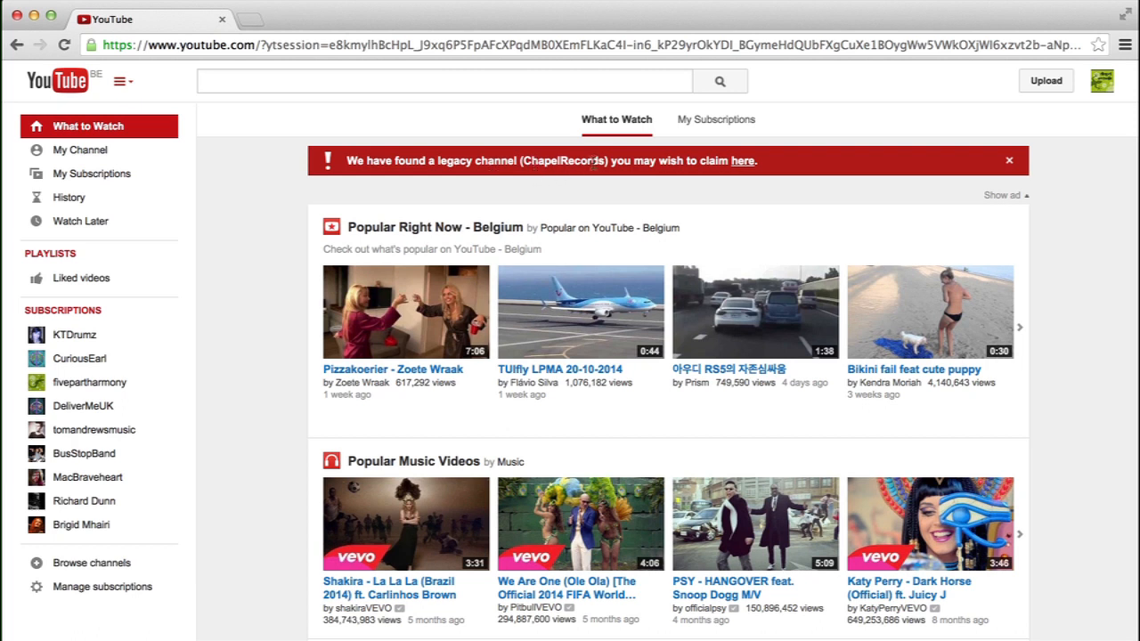
mouse_move(691, 178)
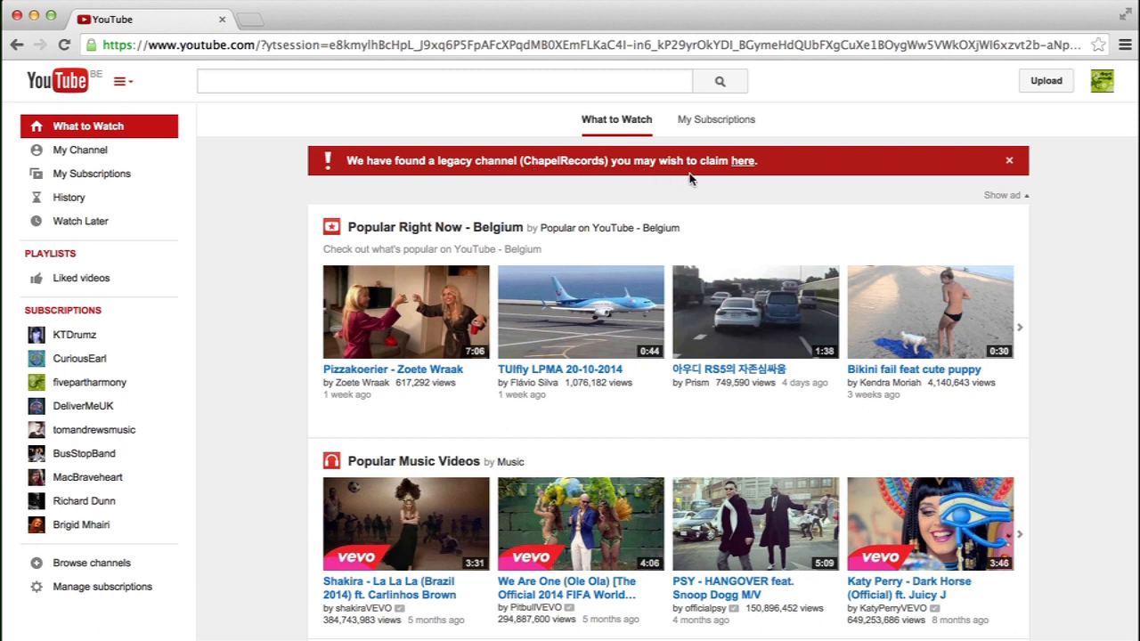
mouse_move(744, 168)
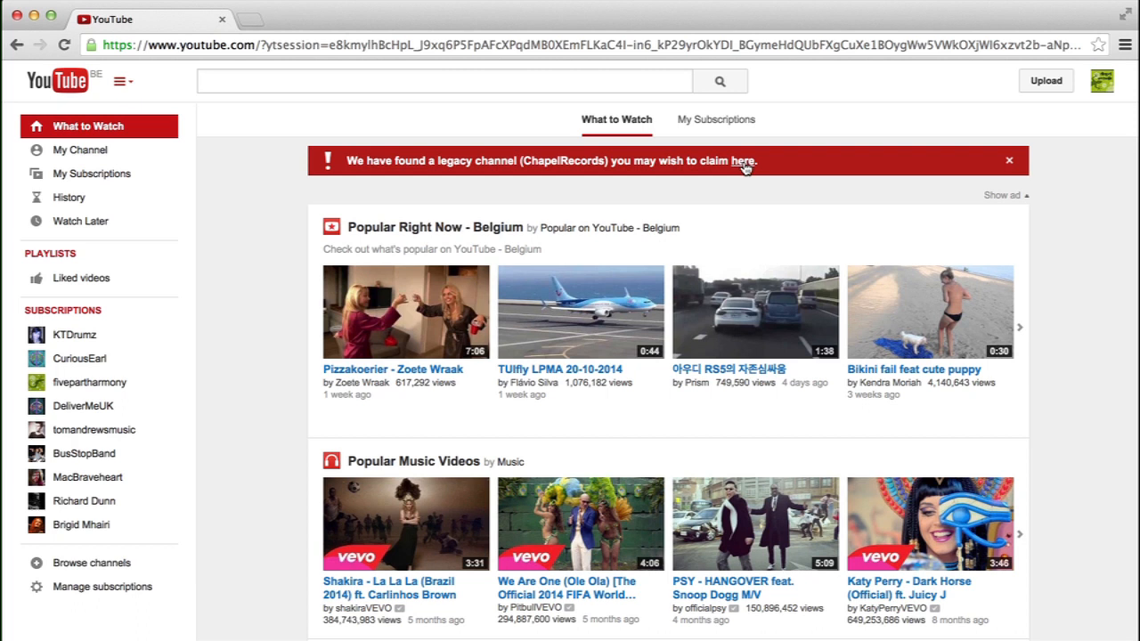
Follow the red banner's 'here' link to the legacy ChapelRecords claim page
click(741, 161)
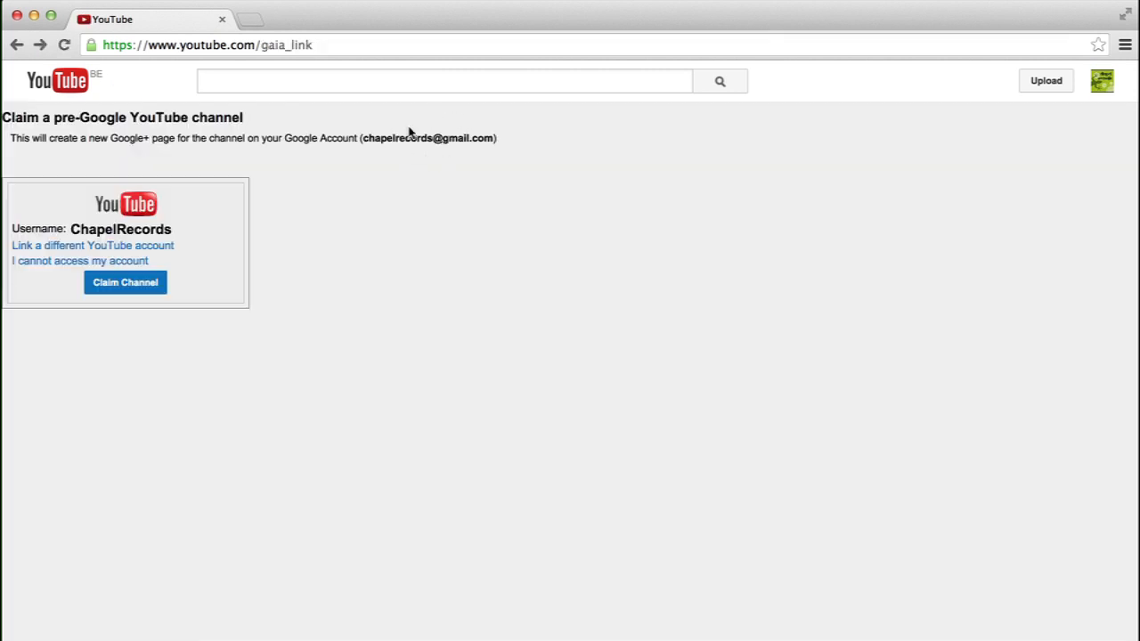
mouse_move(983, 138)
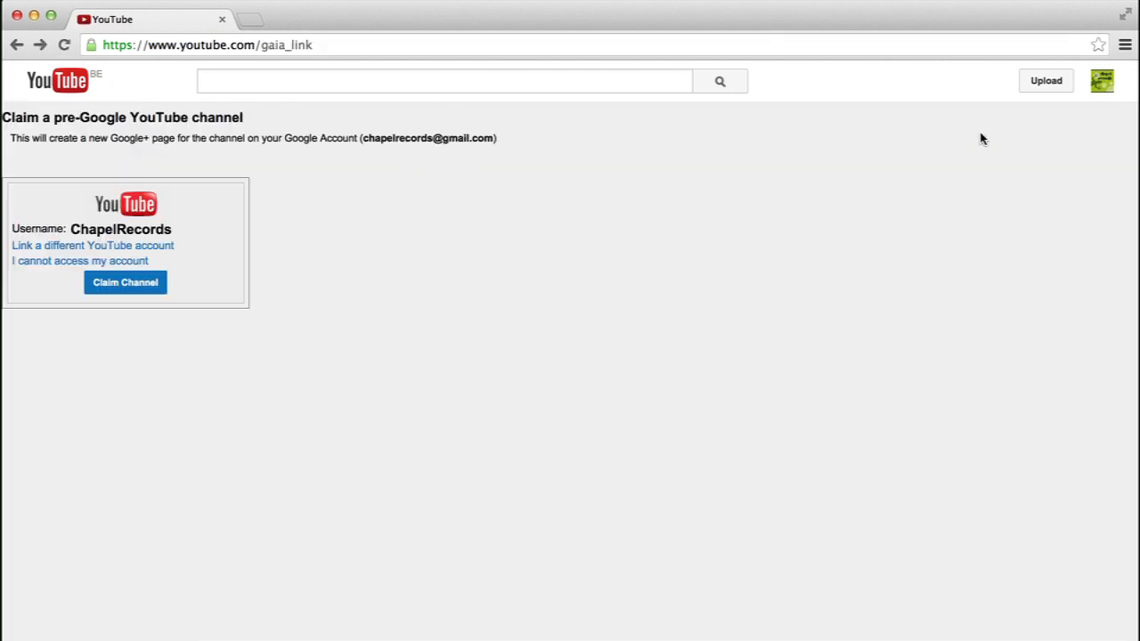
mouse_move(1108, 100)
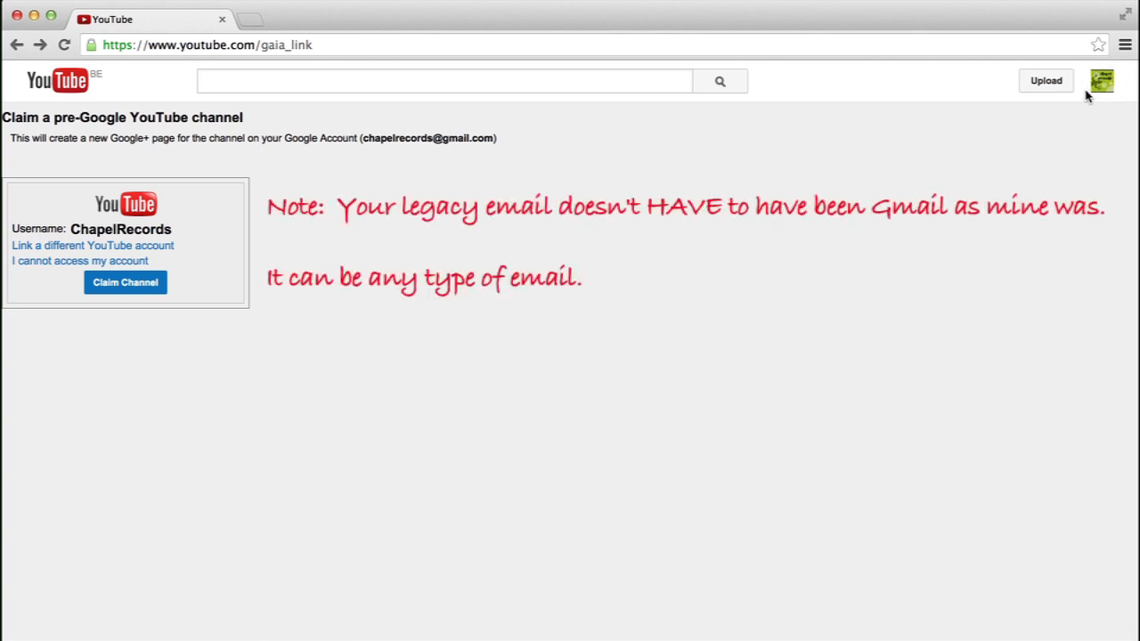
mouse_move(264, 238)
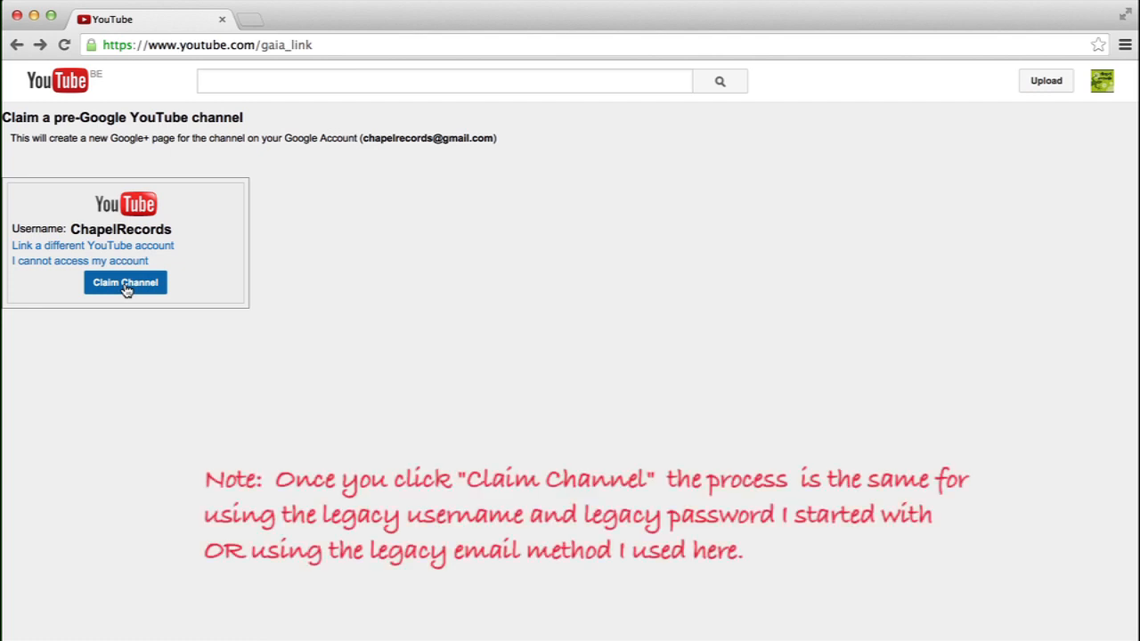
Claim the ChapelRecords channel for the signed-in Google account with Claim Channel
click(124, 281)
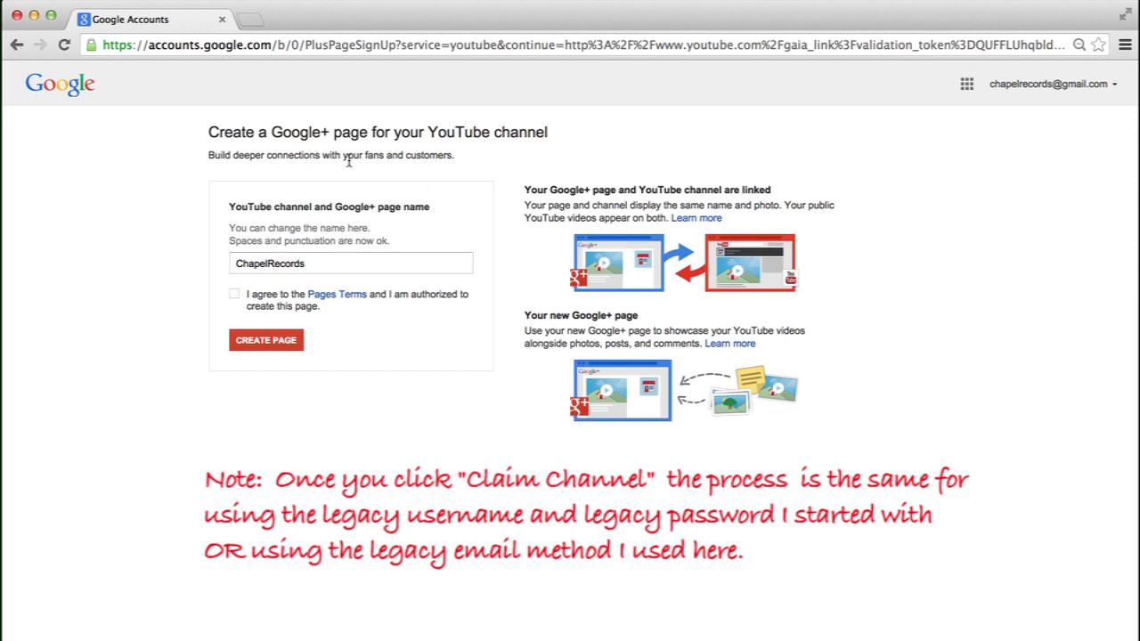
mouse_move(223, 133)
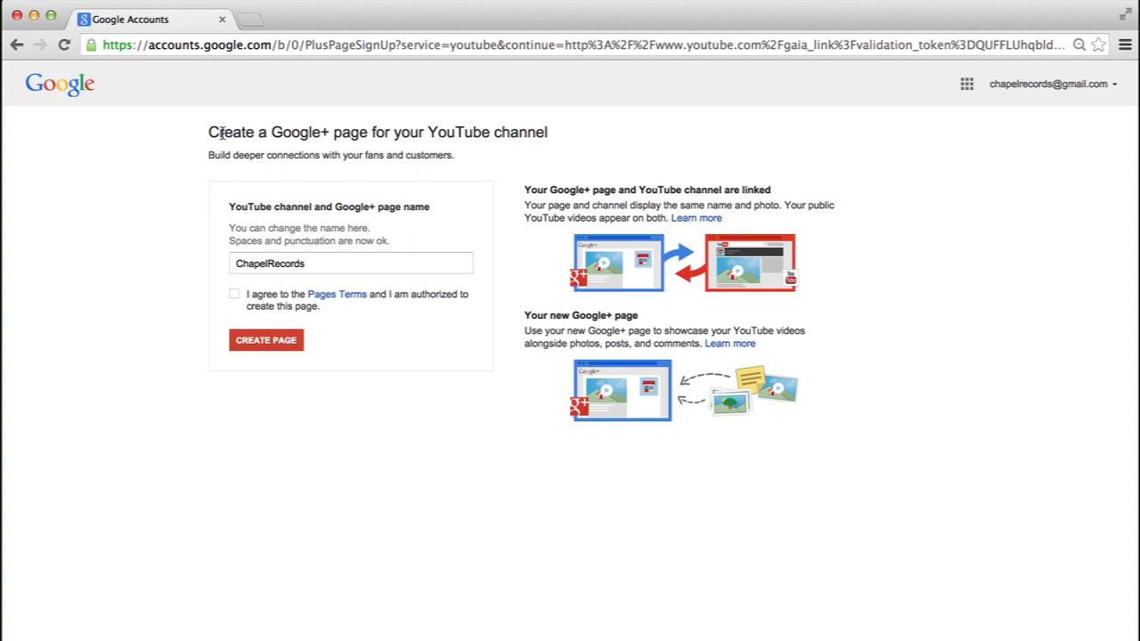
mouse_move(203, 194)
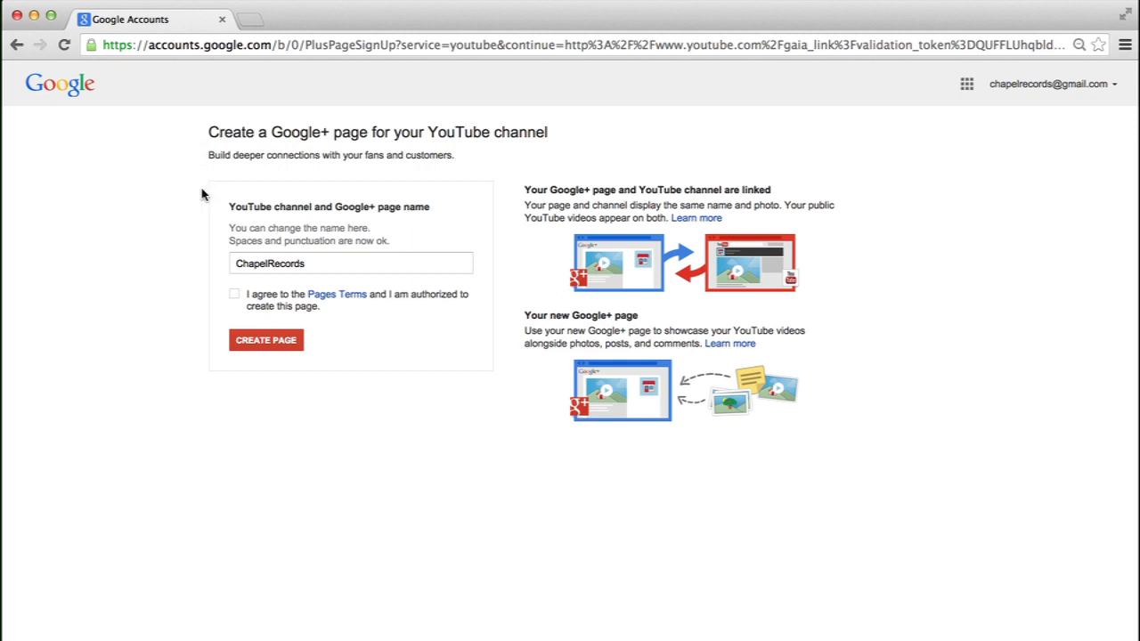
mouse_move(356, 242)
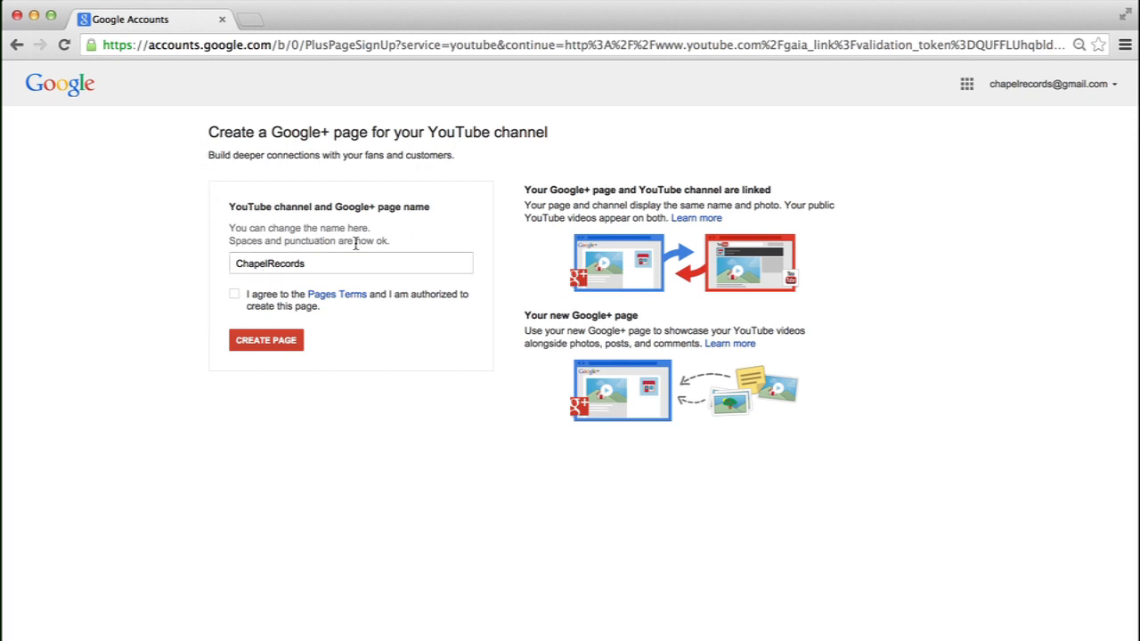
Name the page 'Chapel Records', accept the Pages Terms and create the Google+ page
click(351, 264)
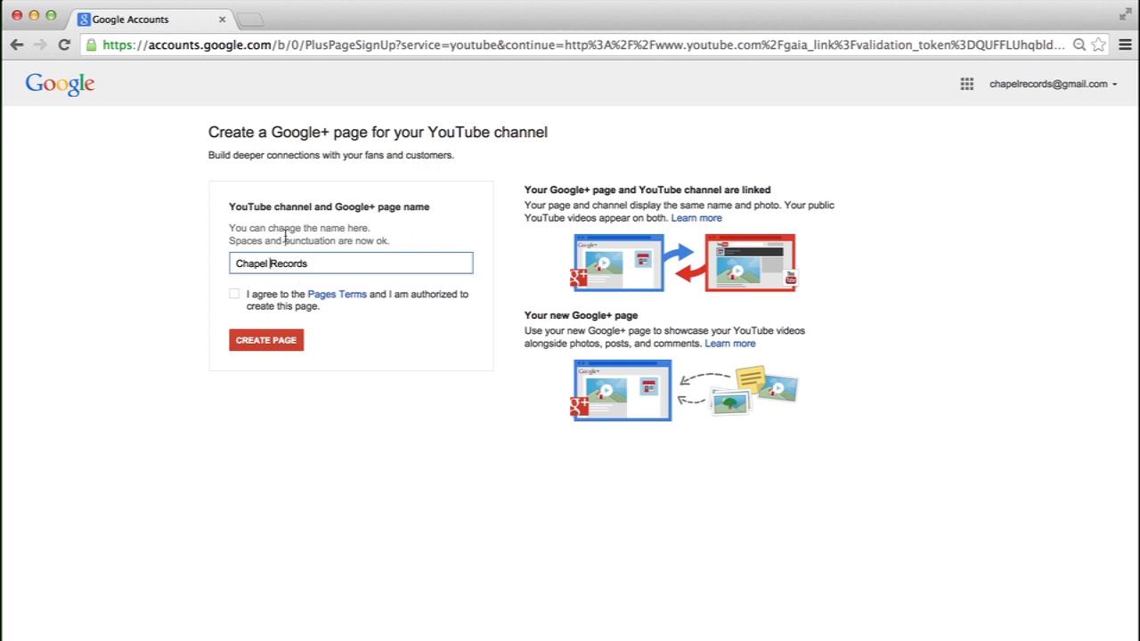
mouse_move(256, 289)
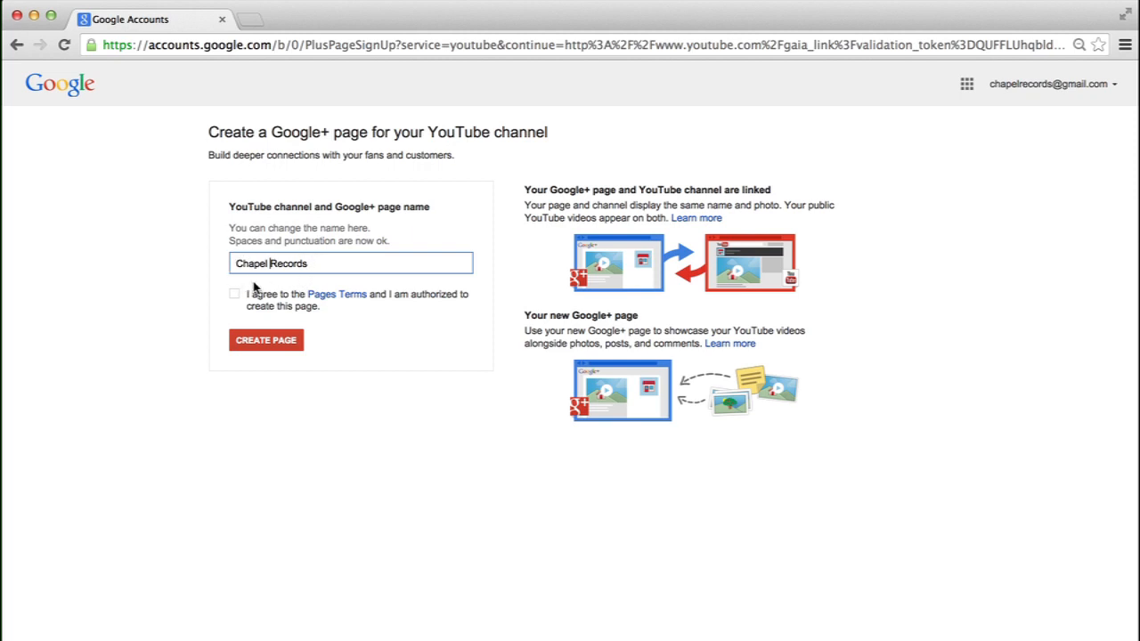
mouse_move(337, 293)
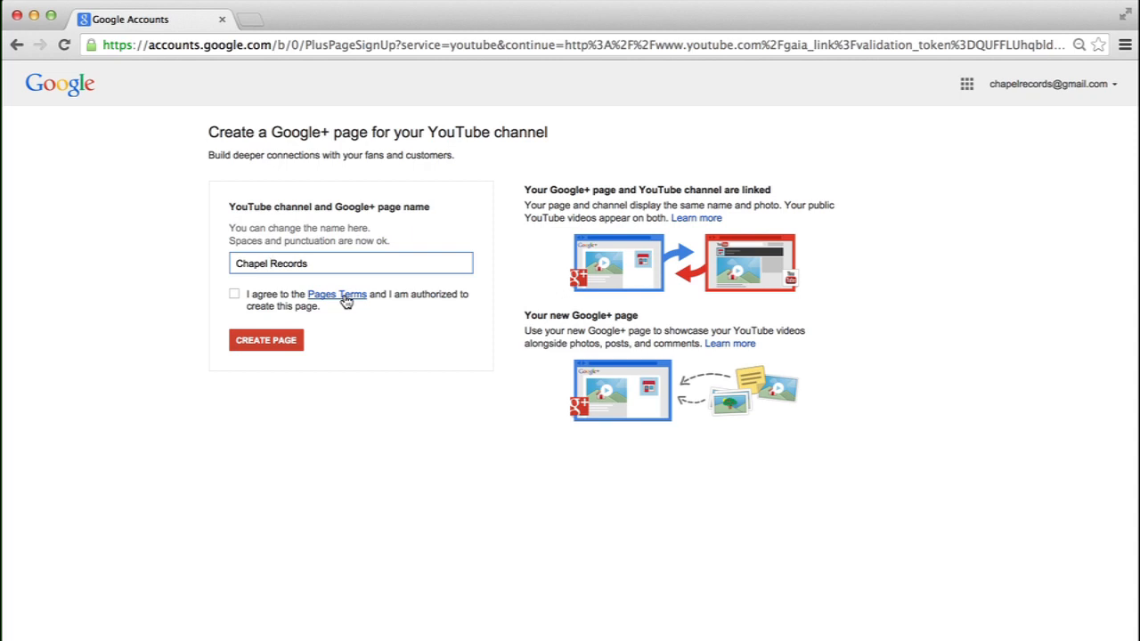
click(235, 293)
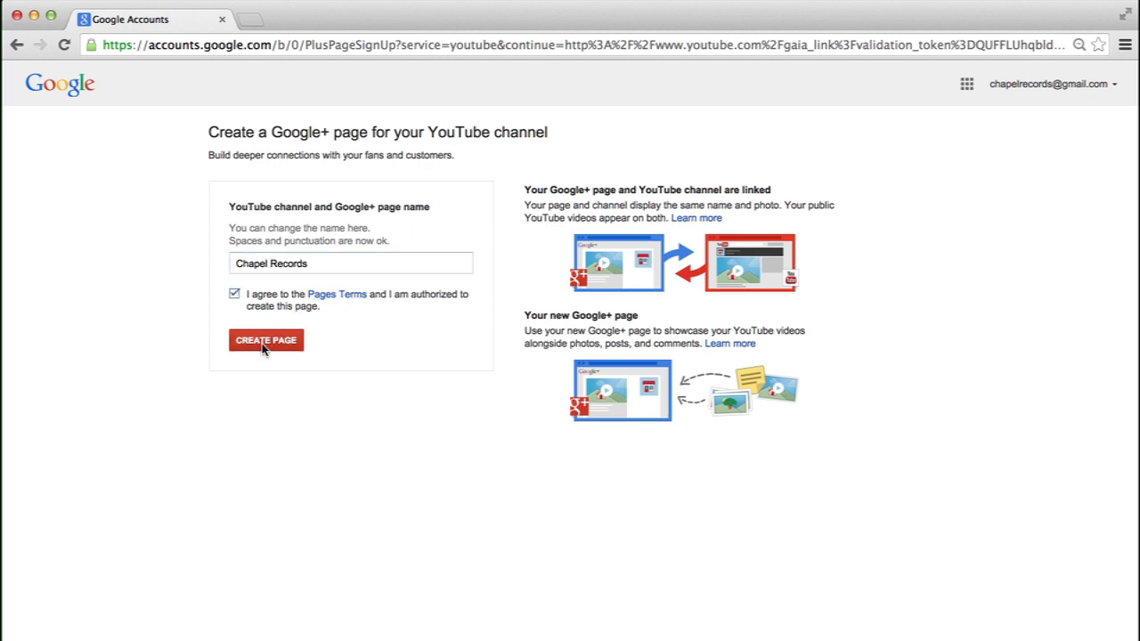
click(266, 340)
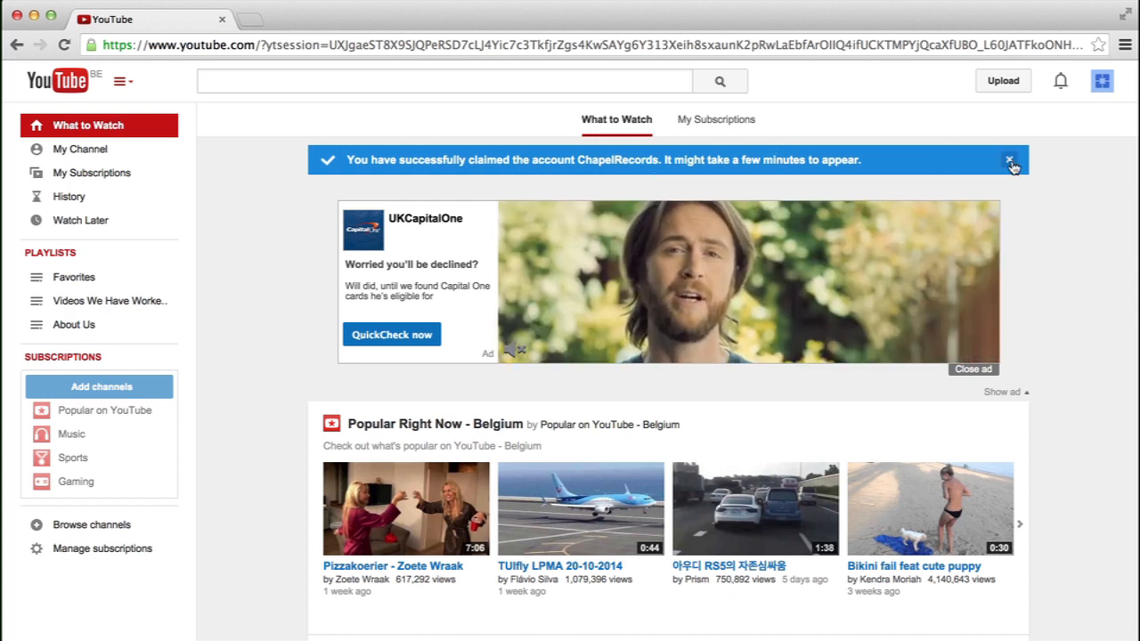
Go to My Channel from the sidebar while the claim success banner is shown
click(79, 150)
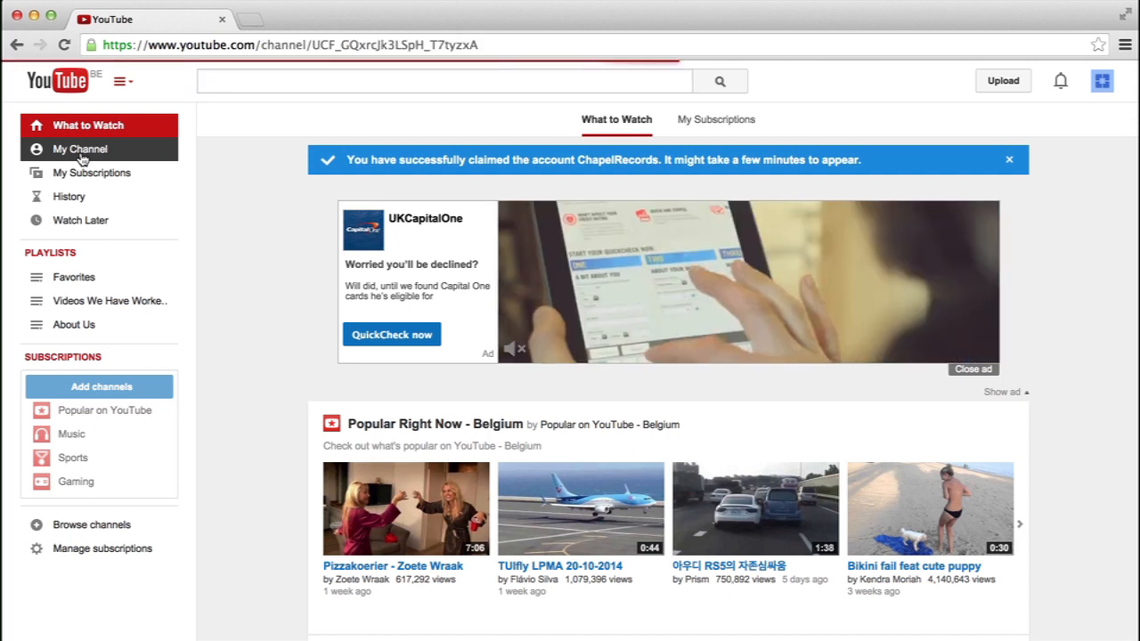
Scroll through the Chapel Records channel page, then switch to its About section
click(80, 149)
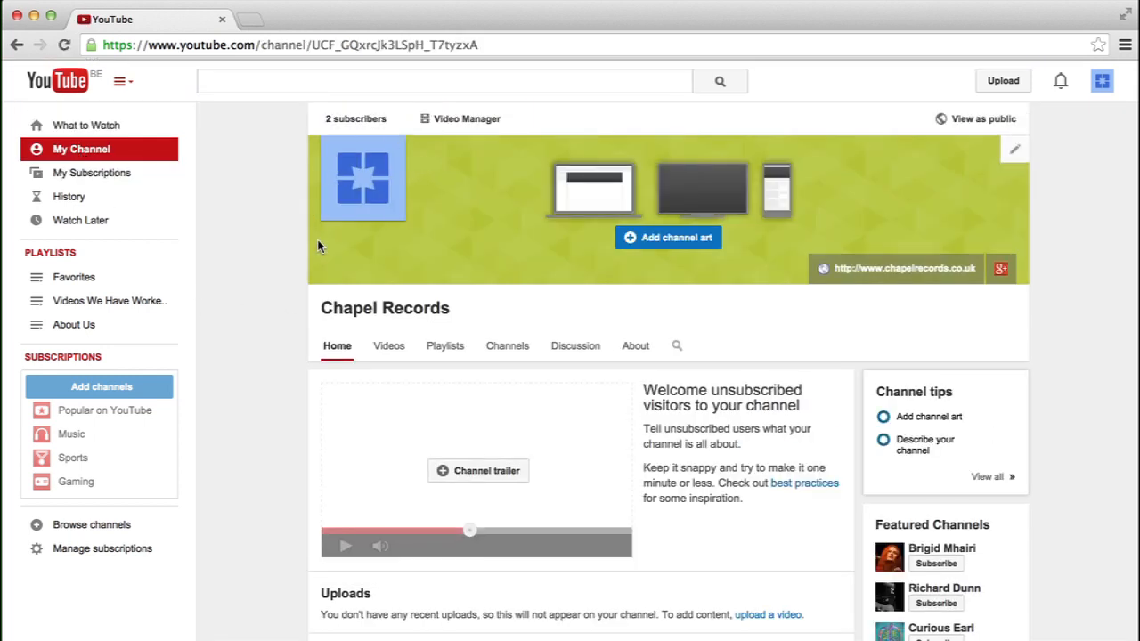
scroll(down, 3)
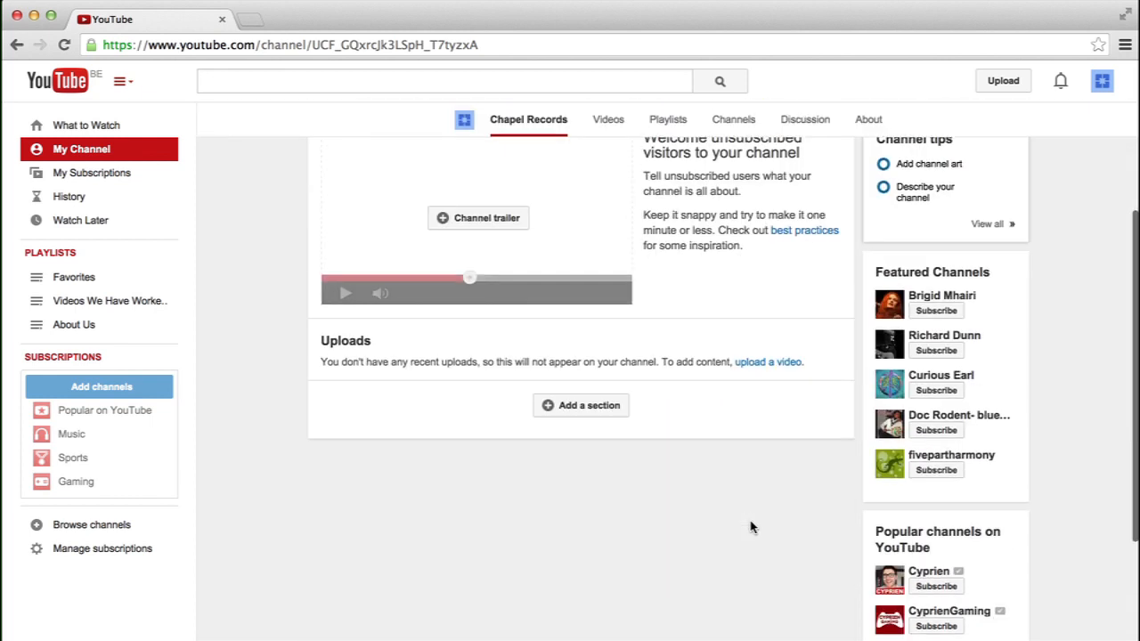
scroll(up, 3)
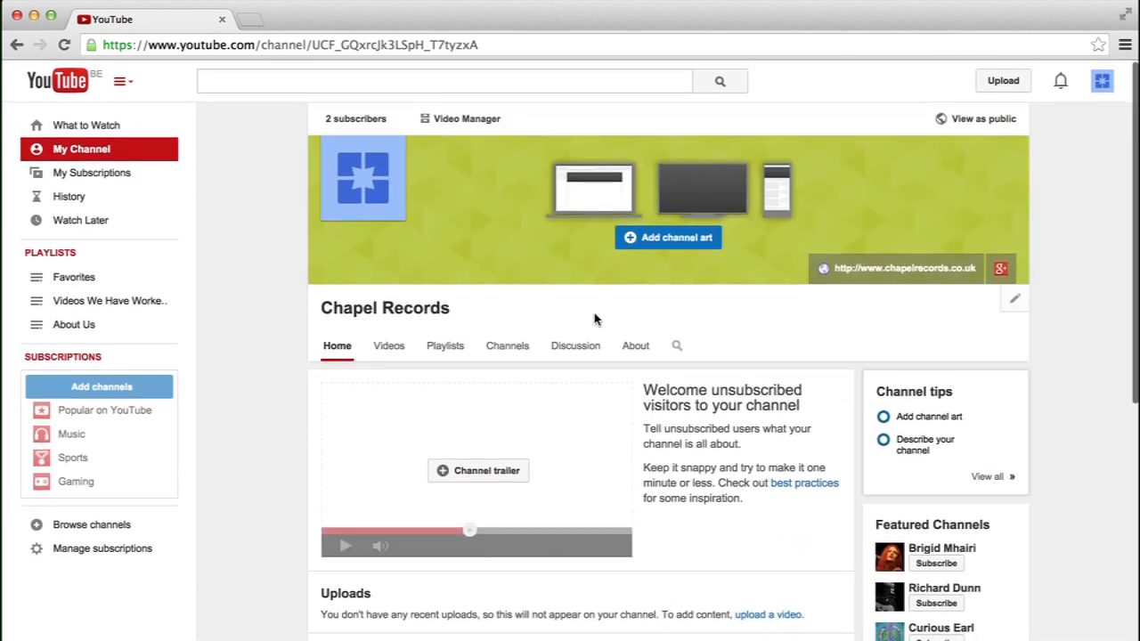
click(634, 345)
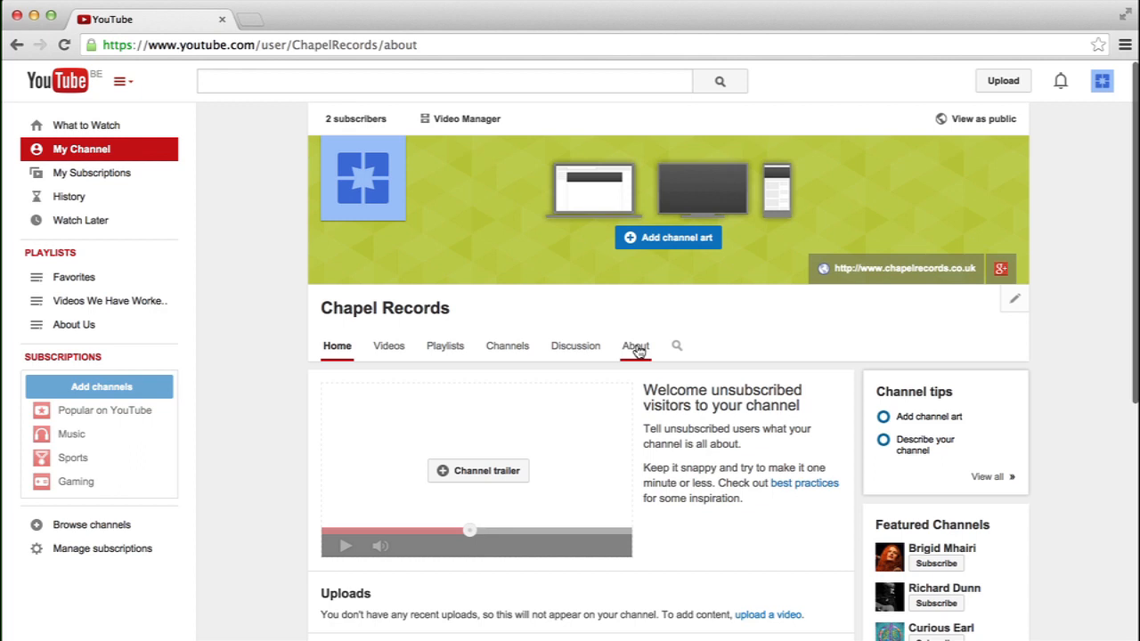